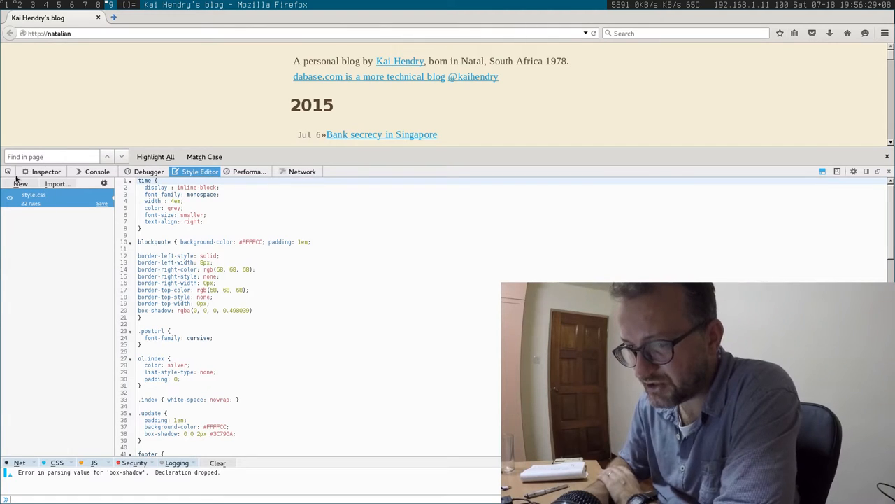
Step: Add background-color: red to the blog stylesheet's universal rule in the Style Editor
click(45, 172)
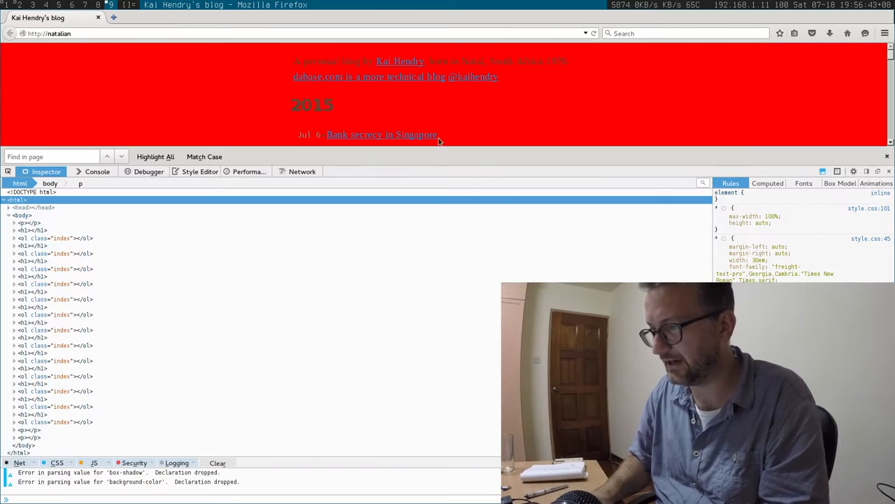
click(200, 171)
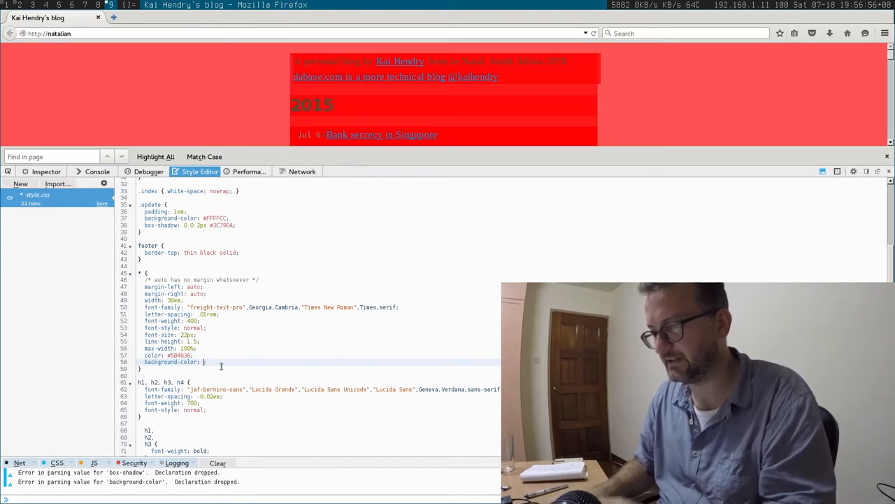
Step: Set the page background-color to blue and save the edited stylesheet in /tmp
text(blue)
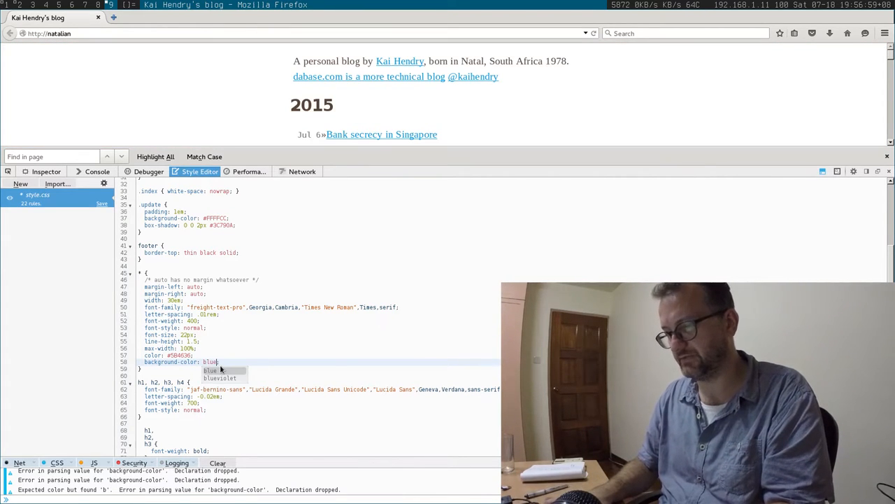
text(blue)
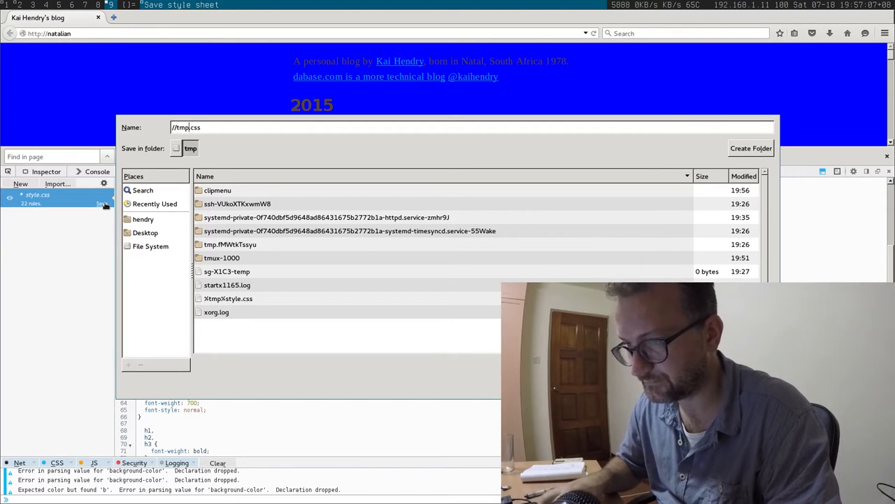
text(/sty)
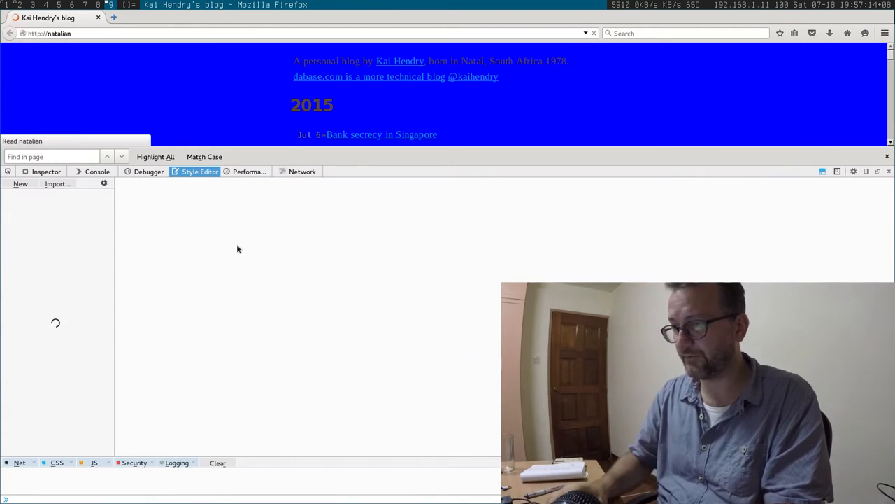
click(33, 194)
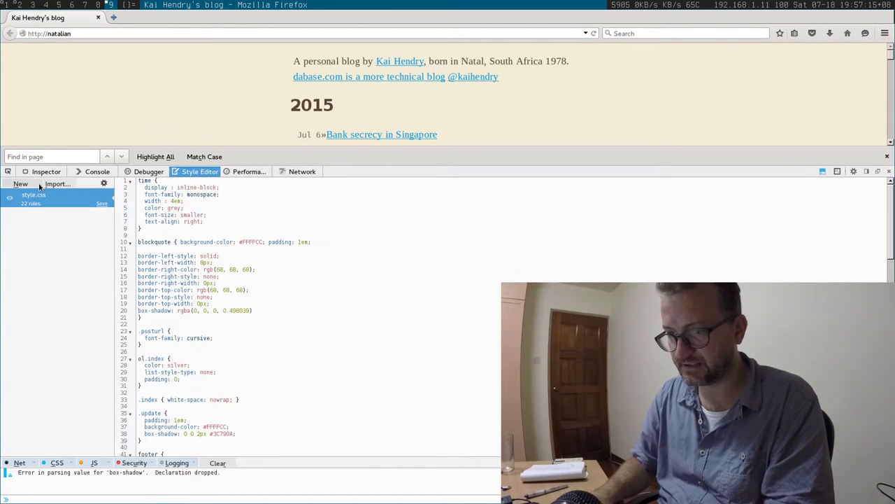
click(57, 183)
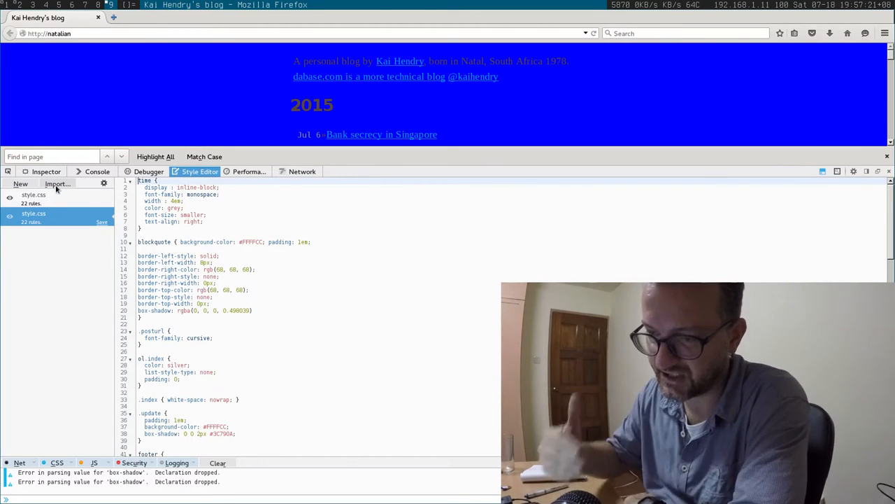
click(33, 195)
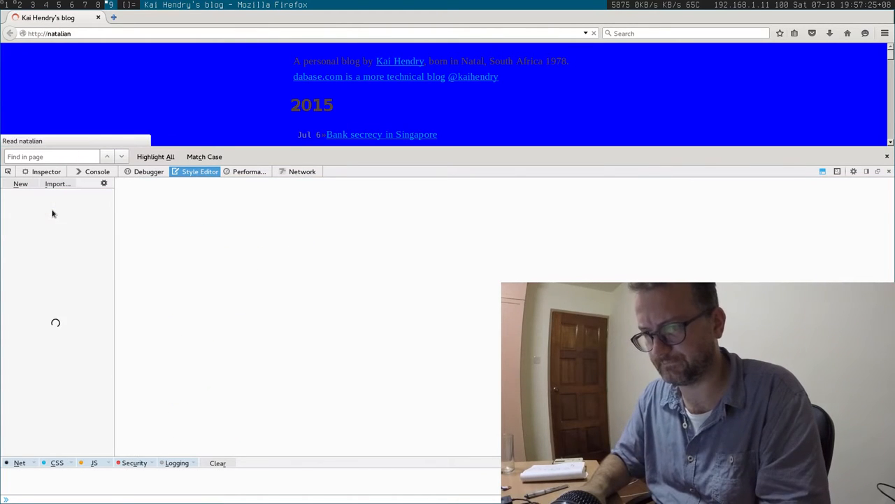
click(58, 184)
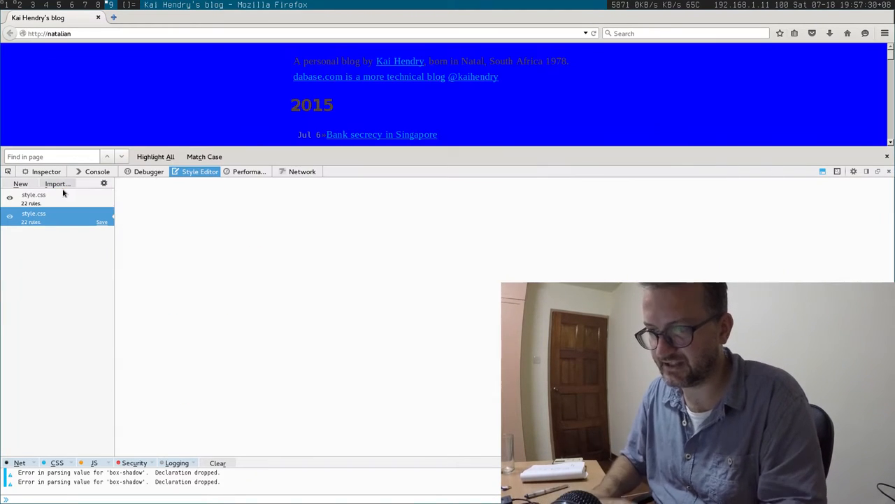
click(34, 217)
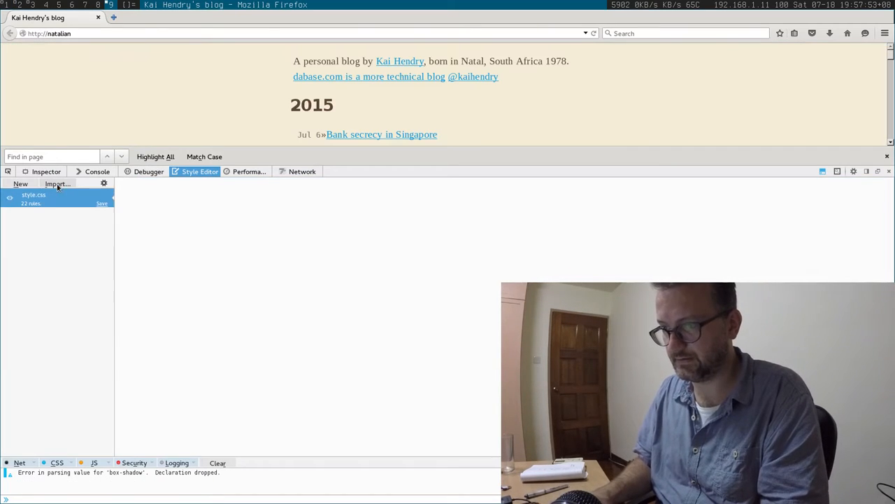
Step: Import the saved green stylesheet through the Style Editor's Import option
click(57, 183)
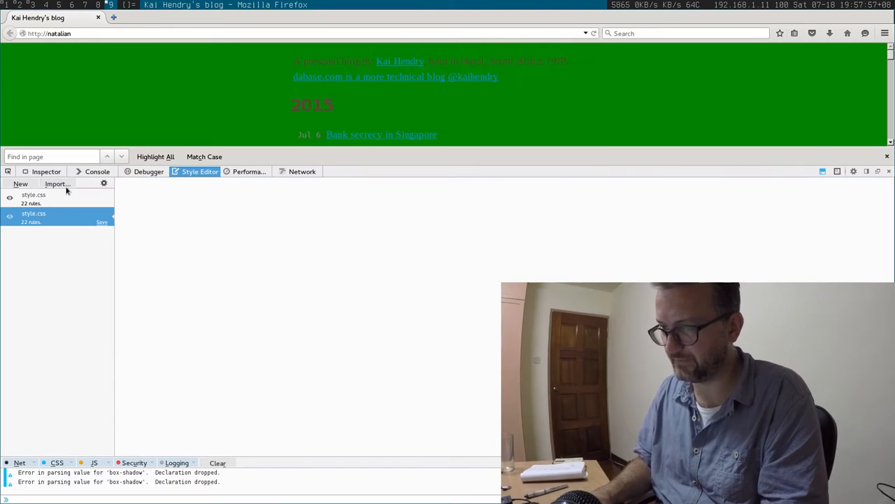
click(34, 216)
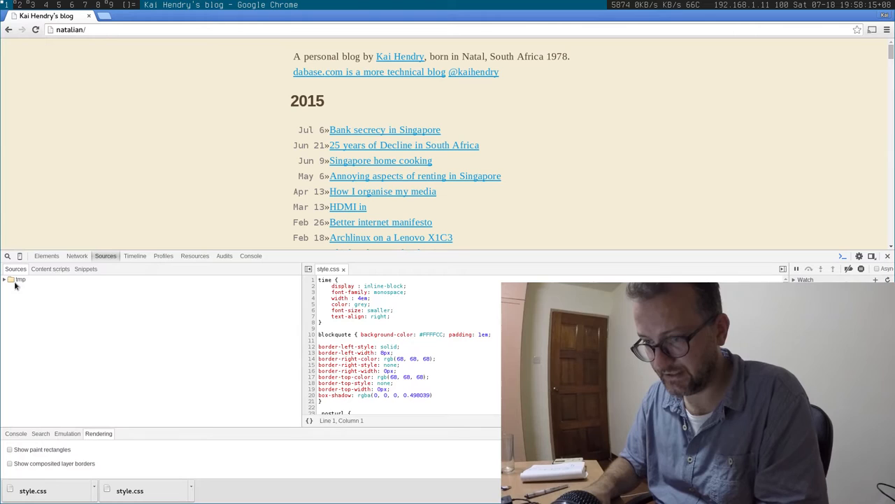
Step: Expand the tmp folder in Sources, dismissing the folder exclusion prompt
click(5, 279)
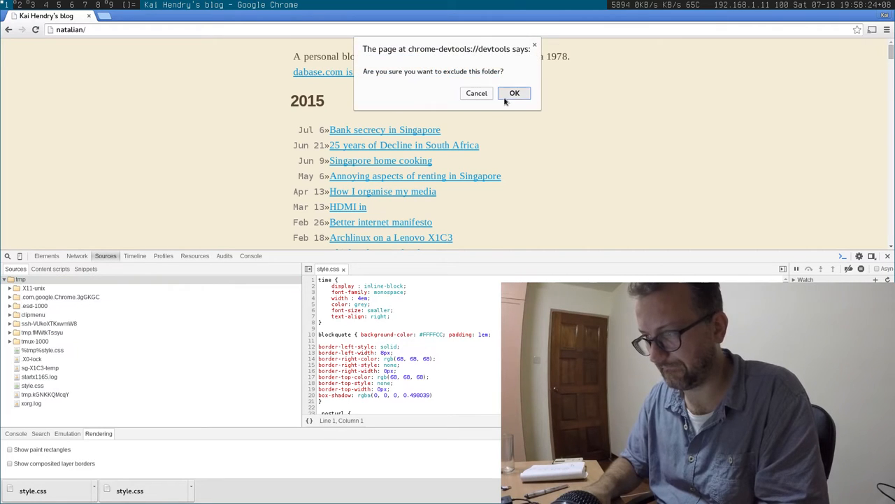
click(515, 93)
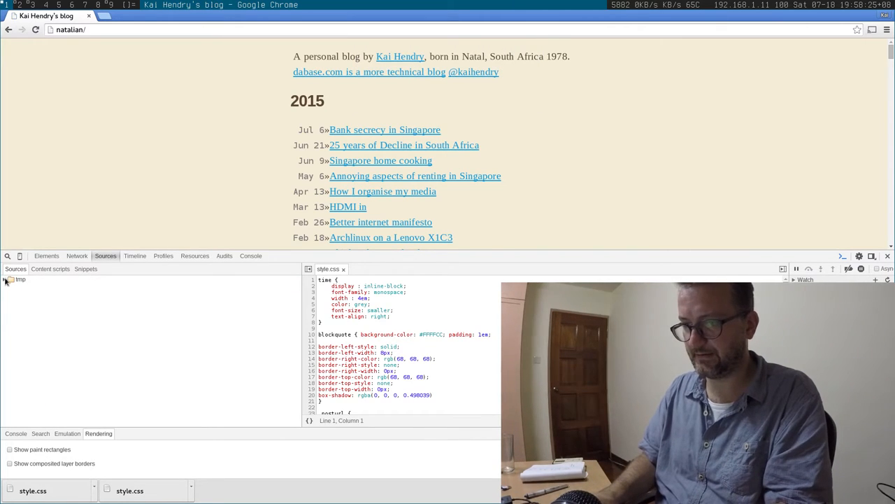
click(6, 279)
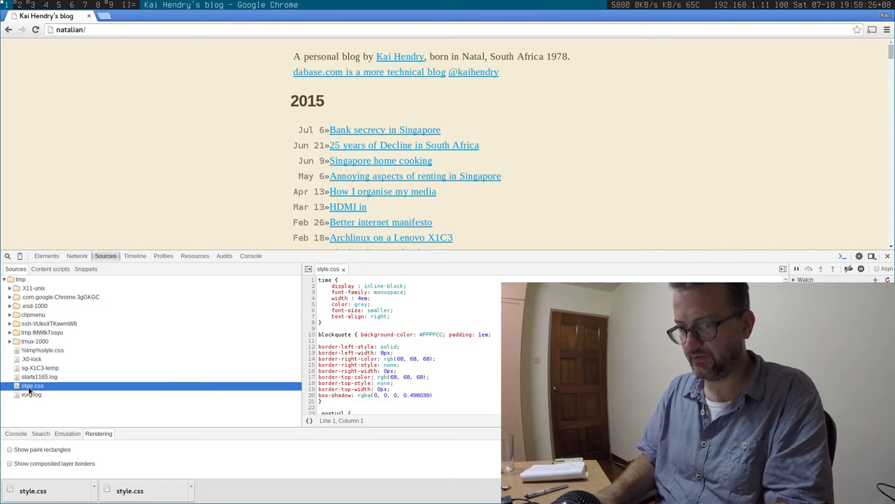
Step: Remove the network mapping from the local style.css and restart the inspector
right_click(31, 385)
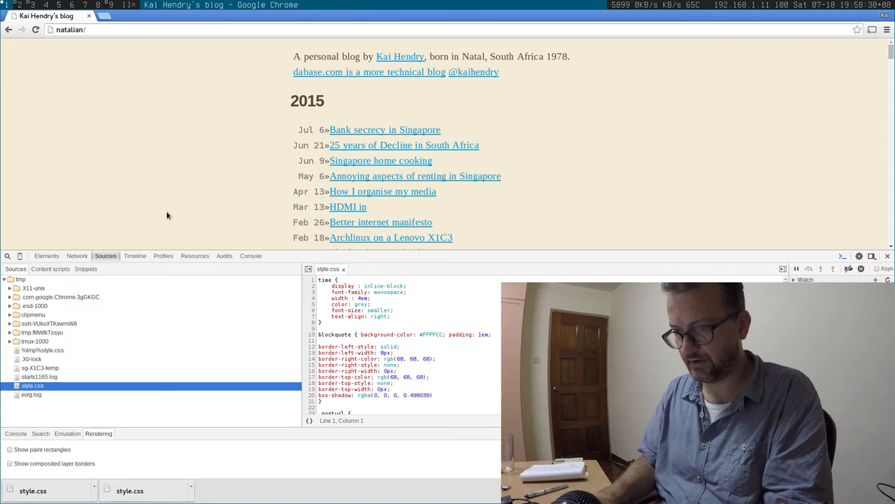
right_click(32, 385)
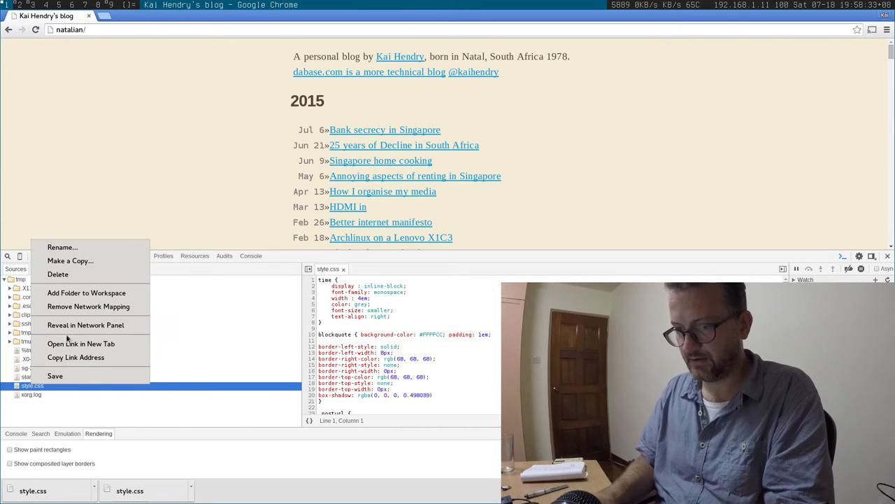
click(88, 307)
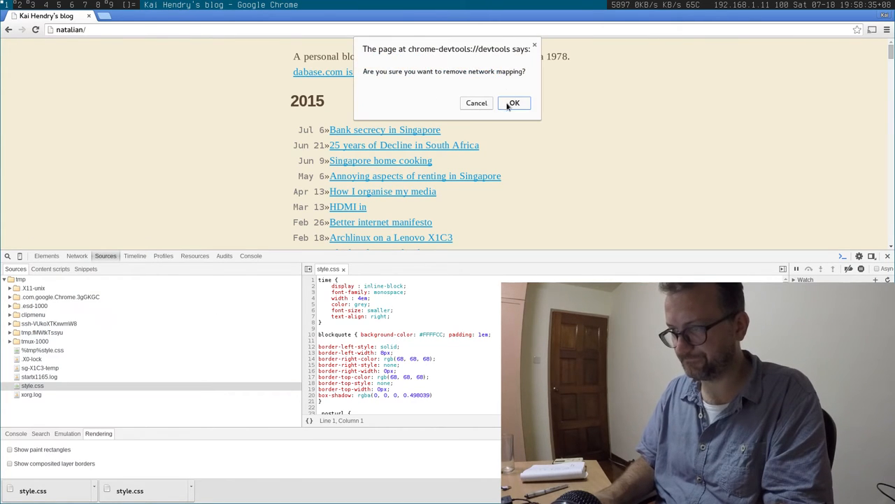
click(515, 103)
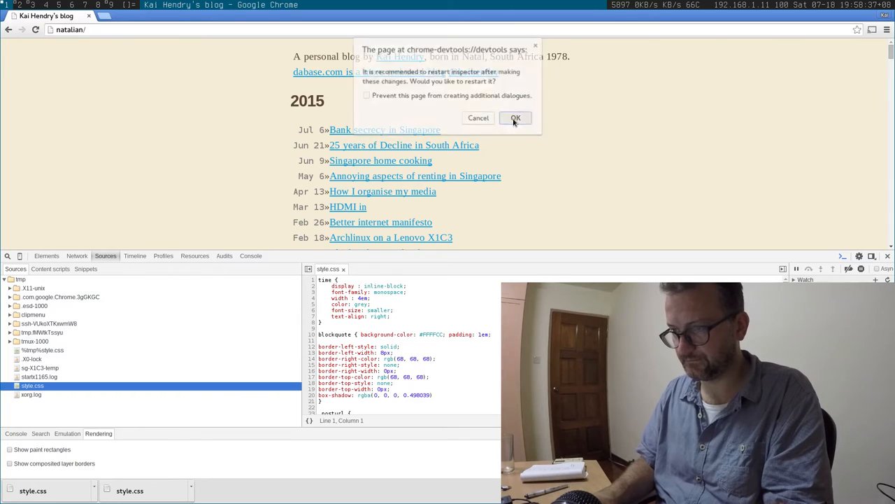
click(515, 118)
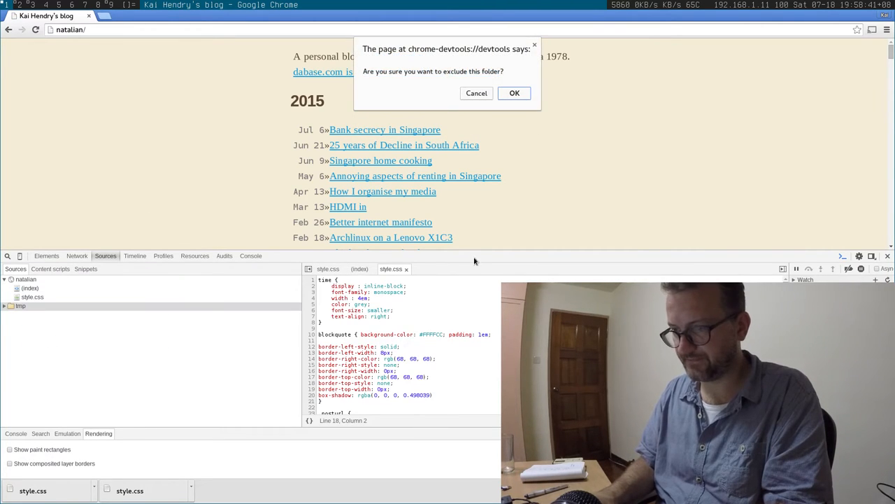
Step: Decline excluding tmp, then select and right-click natalian/style.css
click(514, 93)
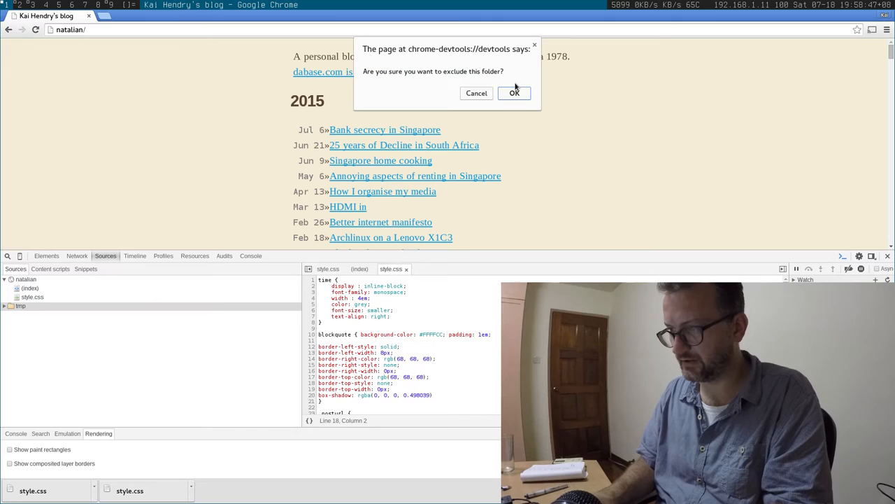
click(514, 93)
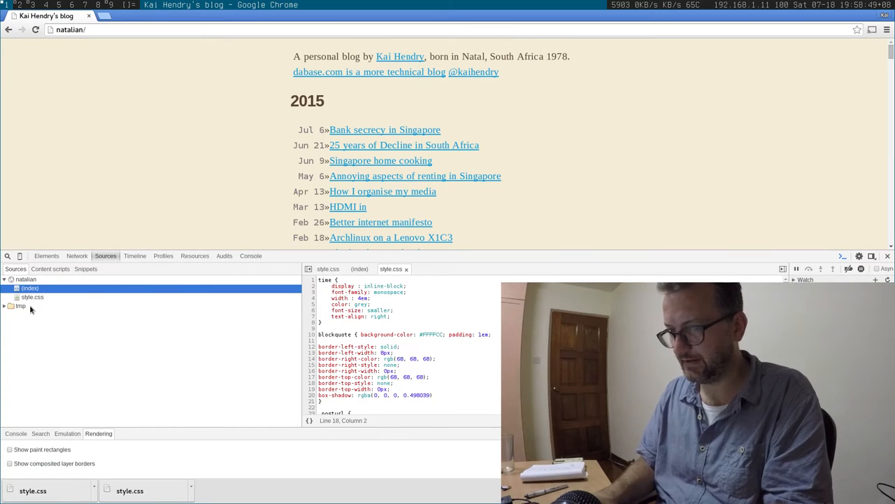
click(31, 295)
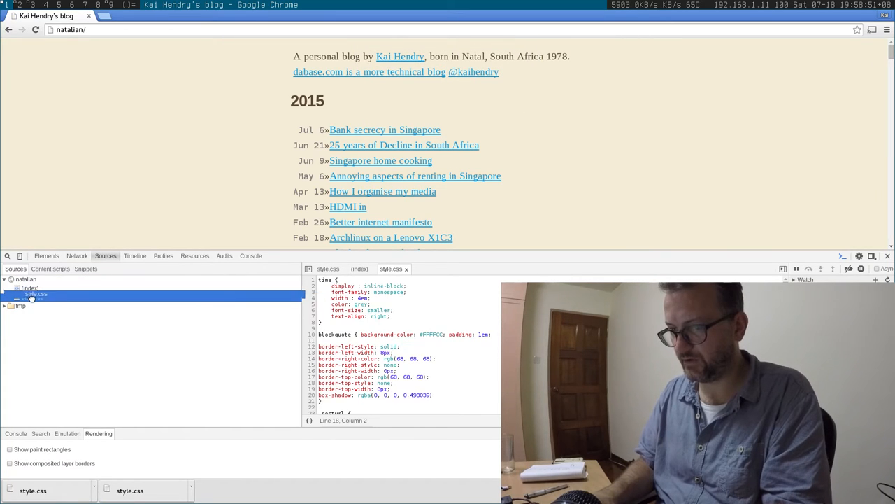
right_click(31, 297)
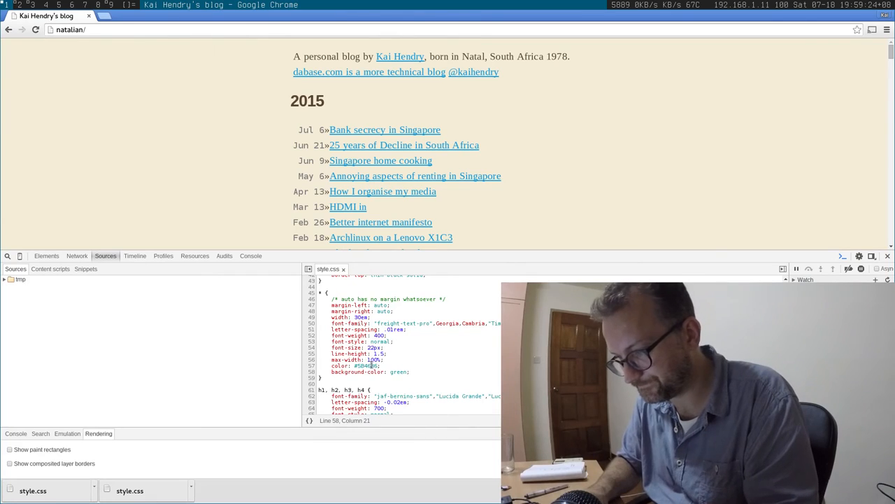
Step: Set the universal rule's text color to red over the green background
text(red)
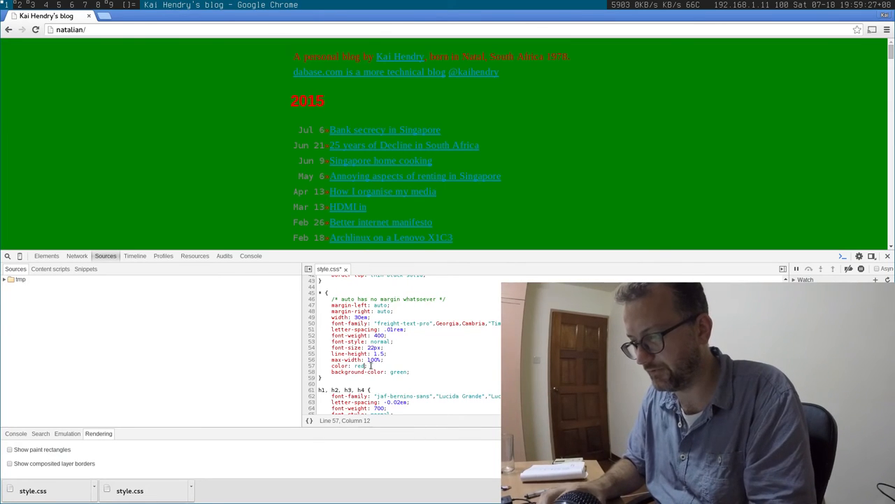